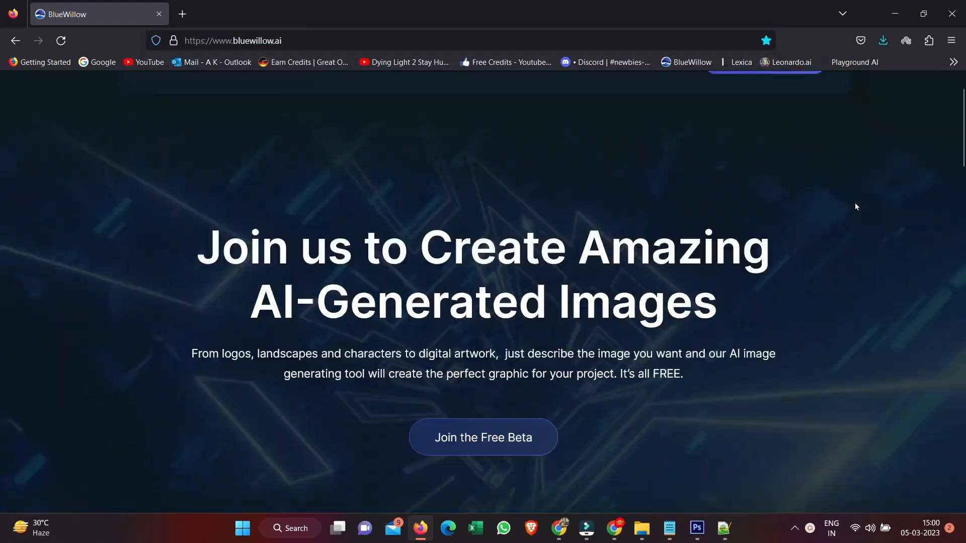
Step: Join the BlueWillow AI Discord server from the site's free beta invite
{"action": "scroll", "scroll_direction": "down", "scroll_amount": 3}
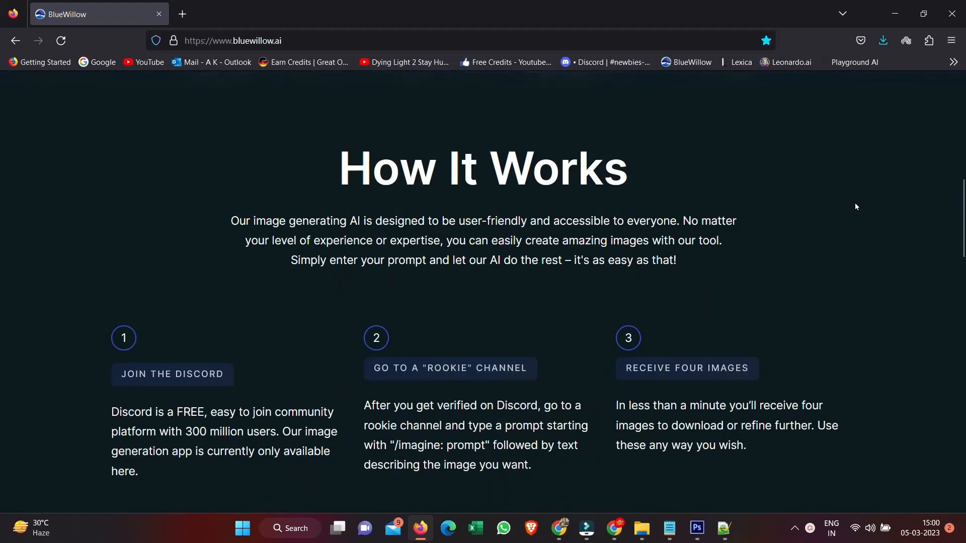
{"action": "scroll", "scroll_direction": "down", "scroll_amount": 3}
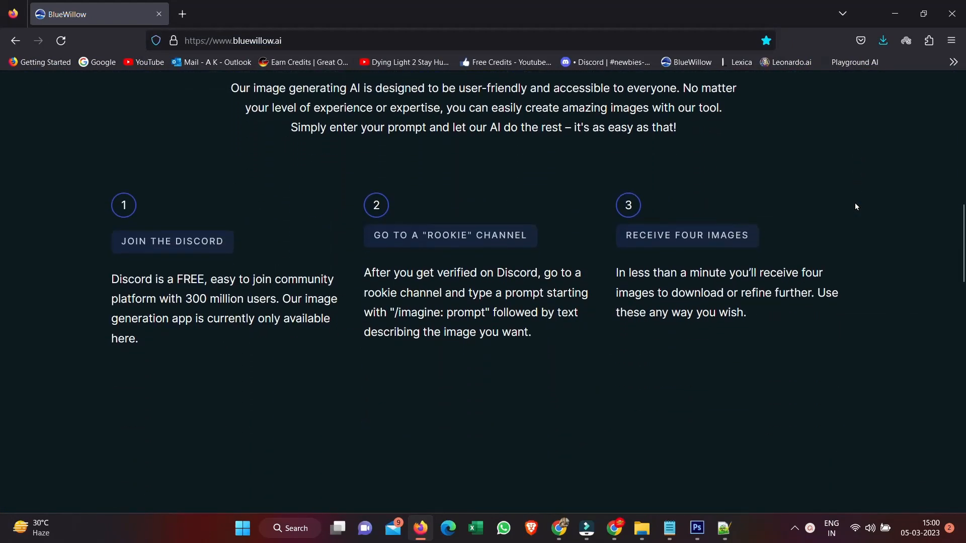
{"action": "scroll", "scroll_direction": "down", "scroll_amount": 3}
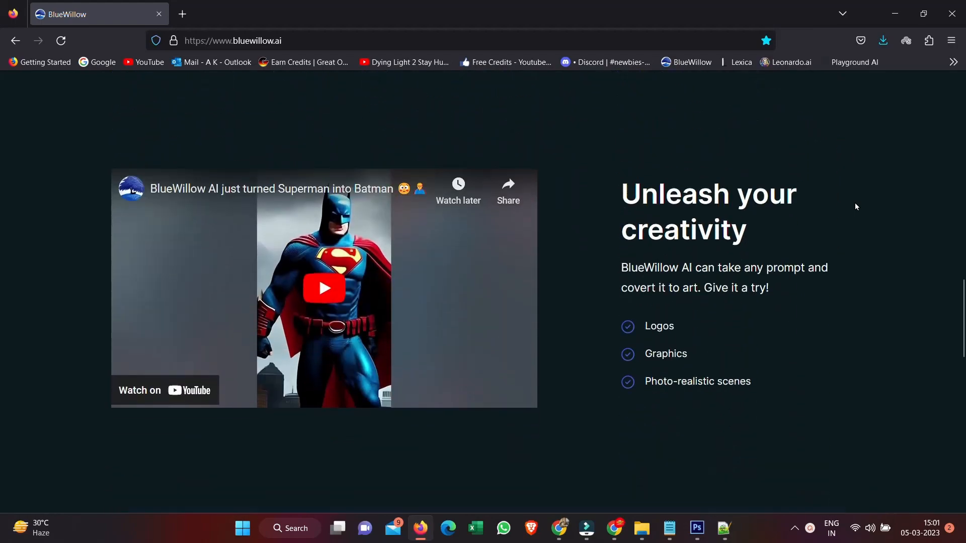
{"action": "scroll", "scroll_direction": "down", "scroll_amount": 3}
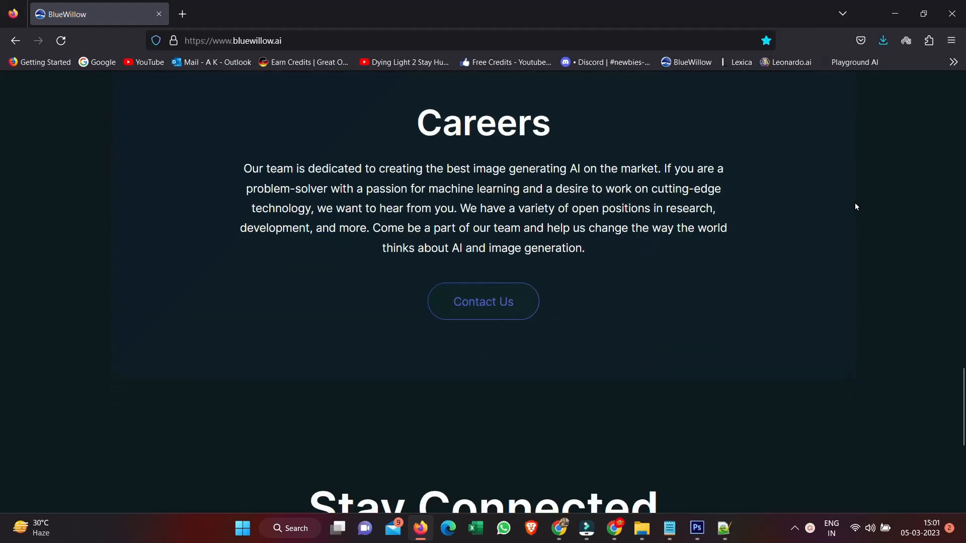
{"action": "scroll", "scroll_direction": "up", "scroll_amount": 3}
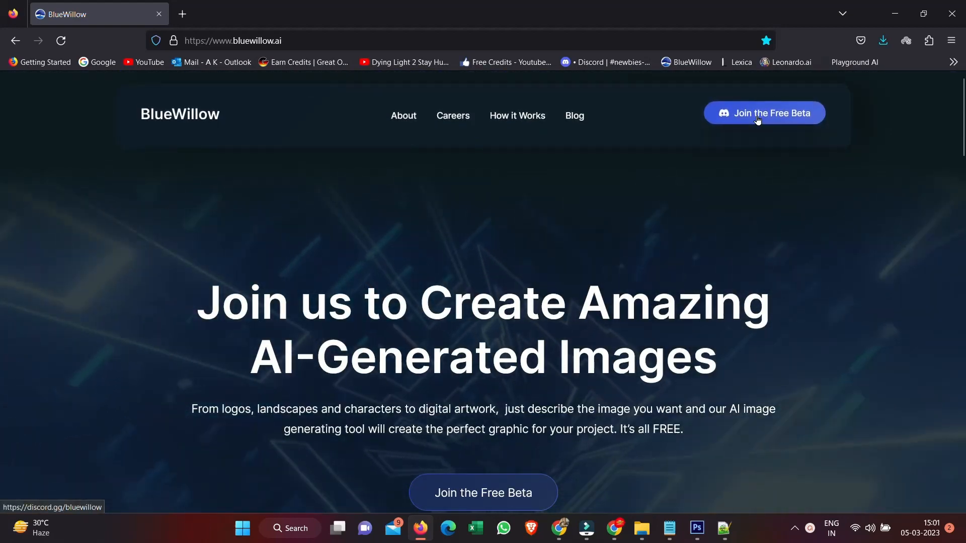
{"action": "left_click", "coordinate": [764, 112]}
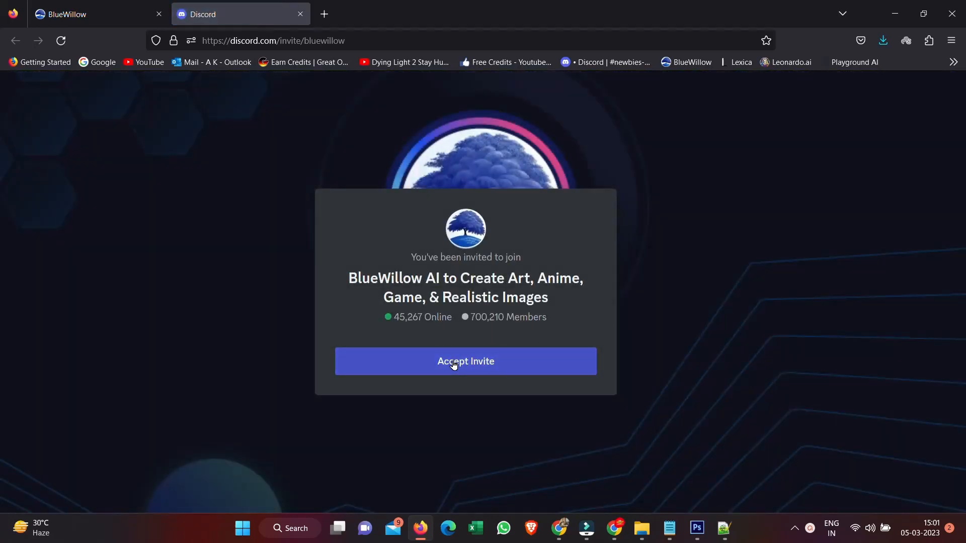
{"action": "left_click", "coordinate": [465, 362]}
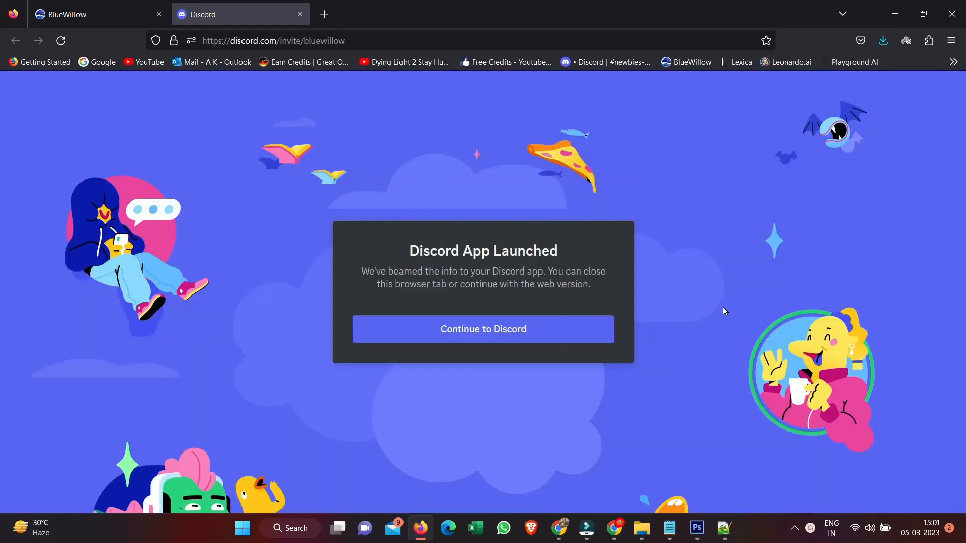
Step: Continue in Discord's web version, landing in the getting-started channel
{"action": "left_click", "coordinate": [483, 329]}
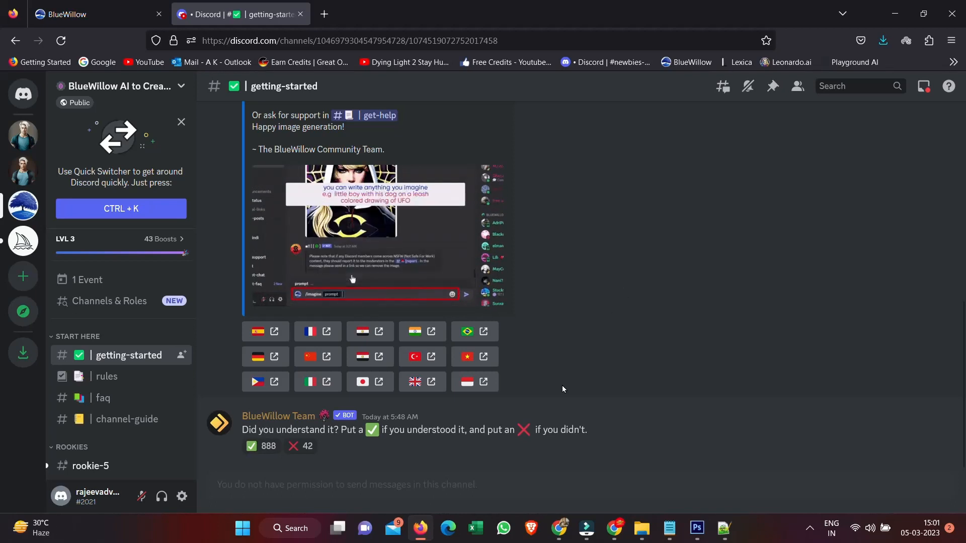
Step: Scroll through other users' AI-generated four-image grids in rookie-5
{"action": "scroll", "scroll_direction": "down", "scroll_amount": 3}
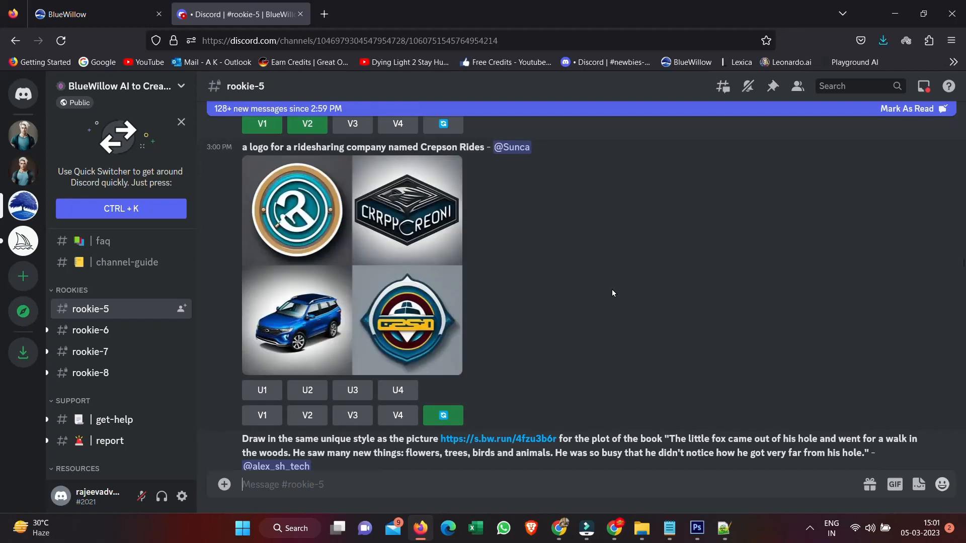
{"action": "scroll", "scroll_direction": "down", "scroll_amount": 3}
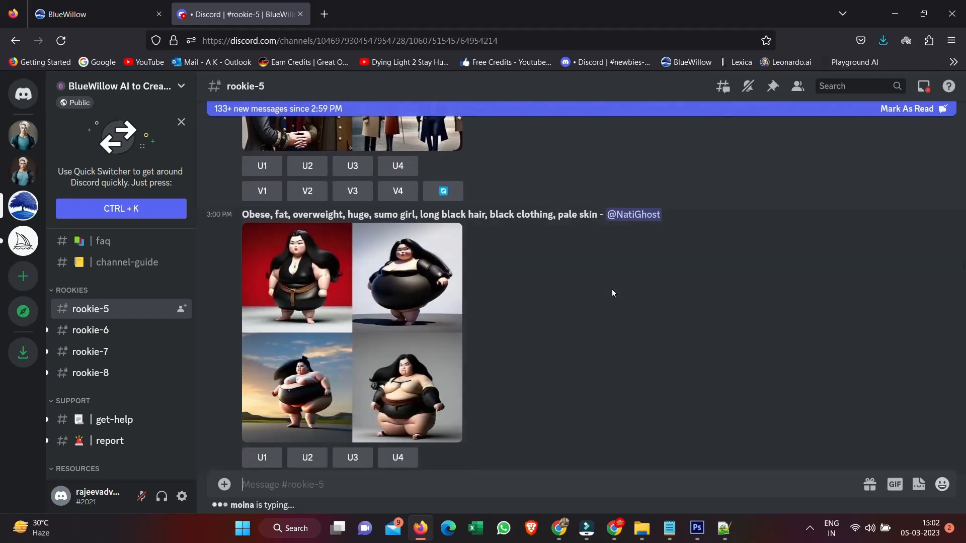
{"action": "scroll", "scroll_direction": "down", "scroll_amount": 3}
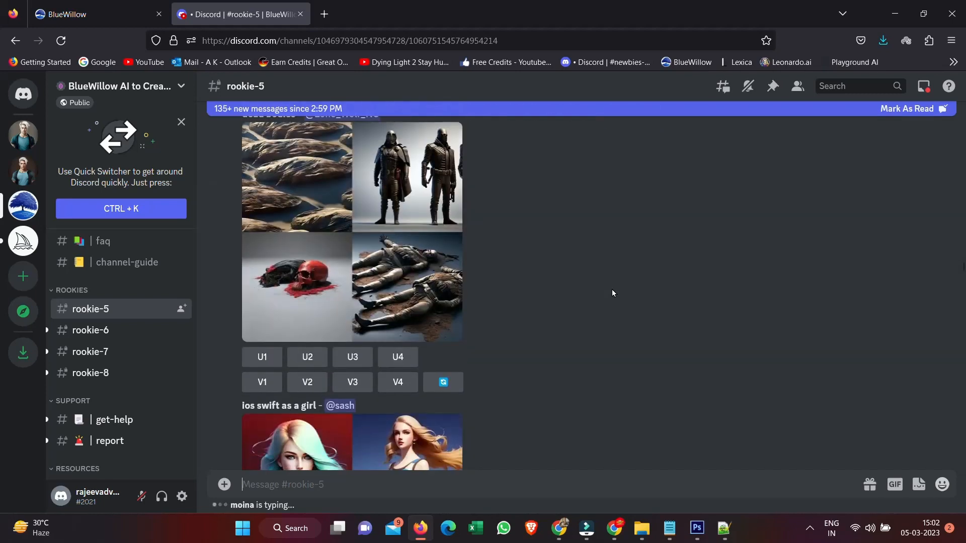
{"action": "scroll", "scroll_direction": "down", "scroll_amount": 3}
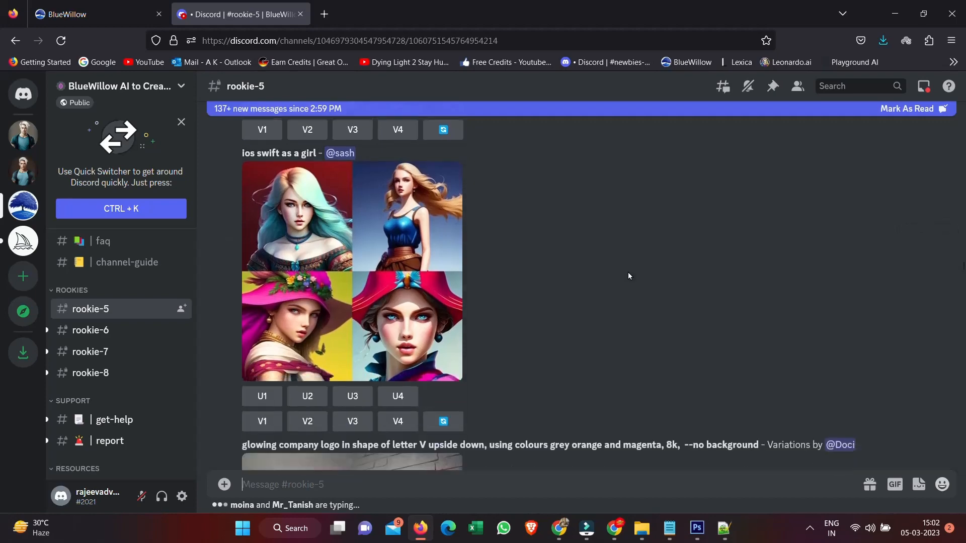
{"action": "scroll", "scroll_direction": "down", "scroll_amount": 3}
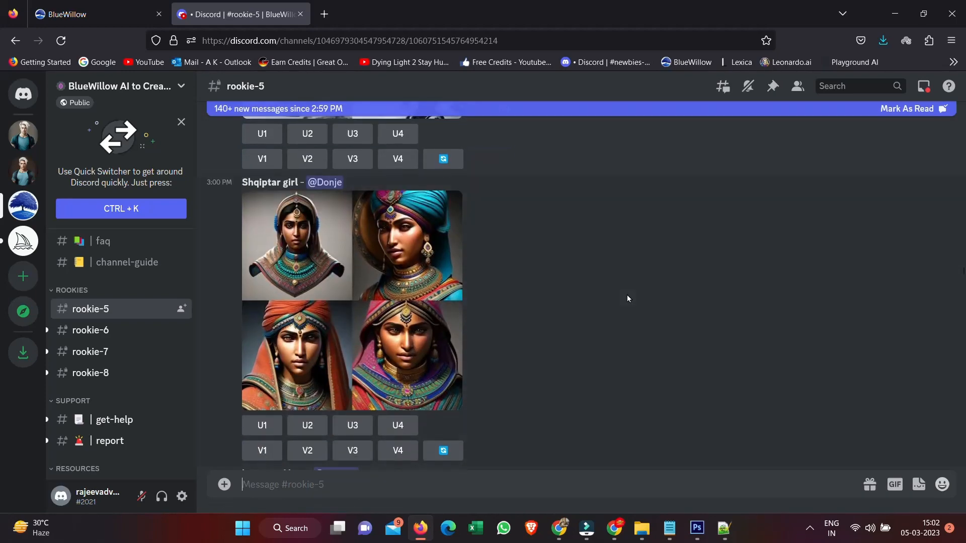
{"action": "scroll", "scroll_direction": "down", "scroll_amount": 3}
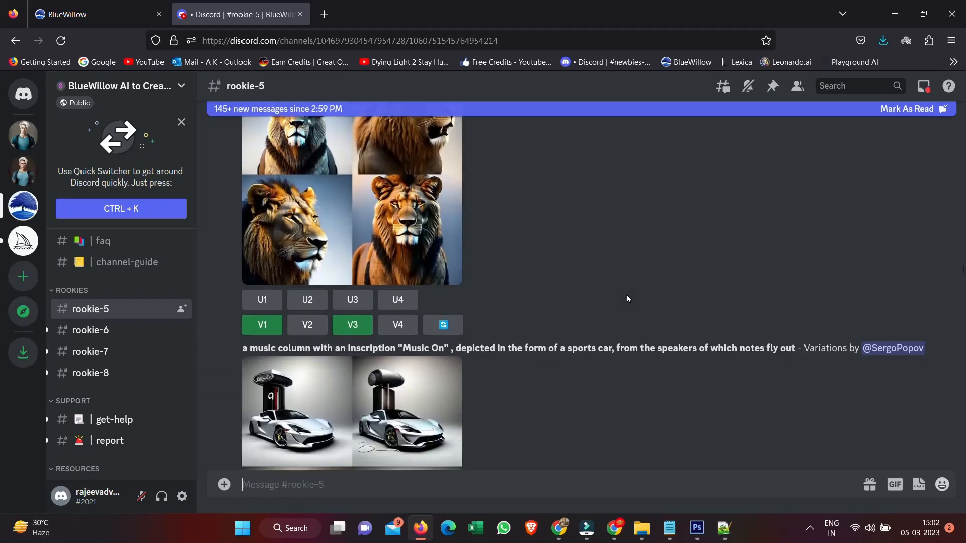
{"action": "scroll", "scroll_direction": "down", "scroll_amount": 3}
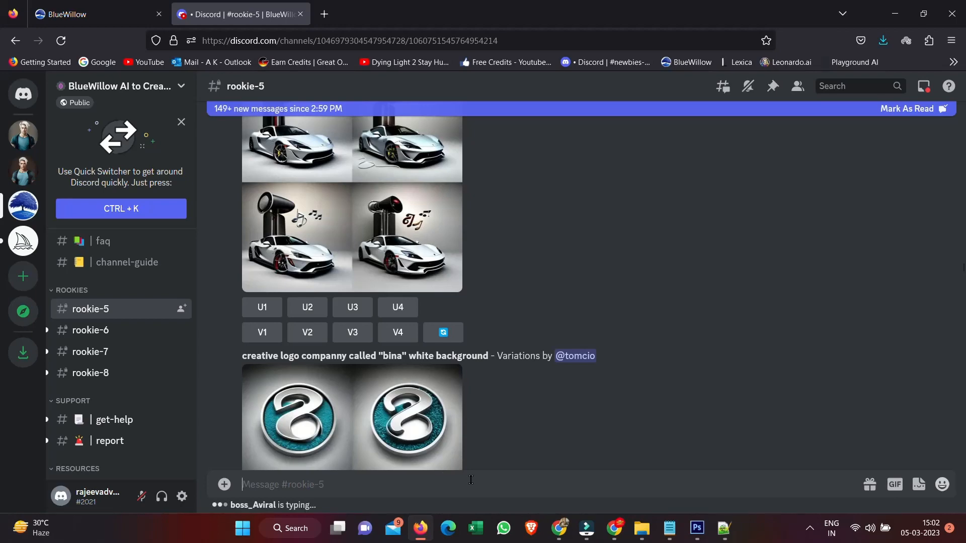
Step: Submit BlueWillow's /imagine command with the prompt 'flying car' in rookie-5
{"action": "type", "text": "/i"}
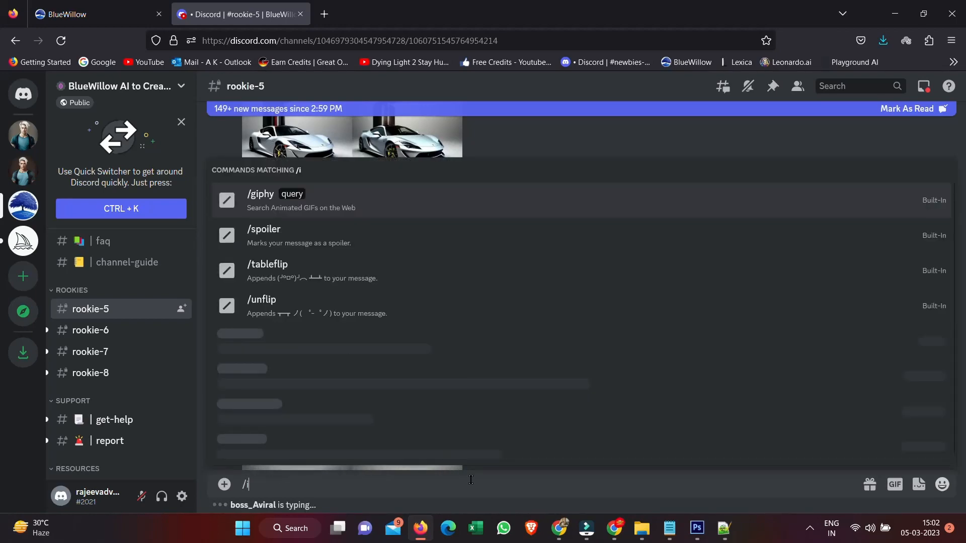
{"action": "type", "text": "ma"}
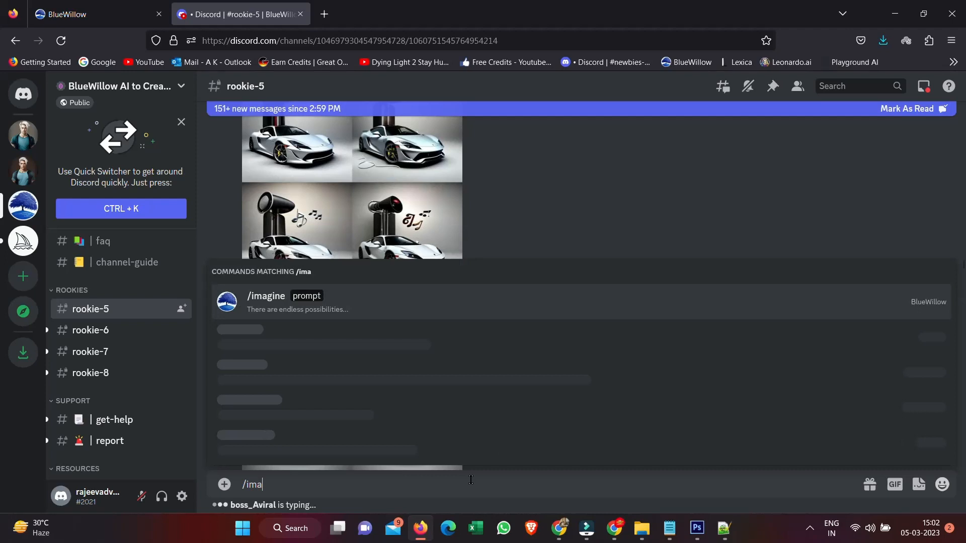
{"action": "type", "text": "g"}
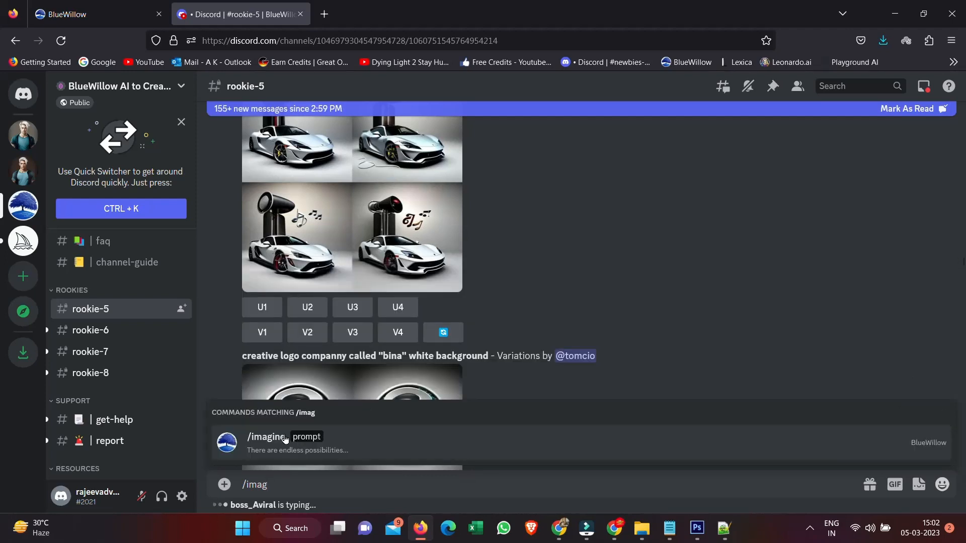
{"action": "left_click", "coordinate": [283, 437]}
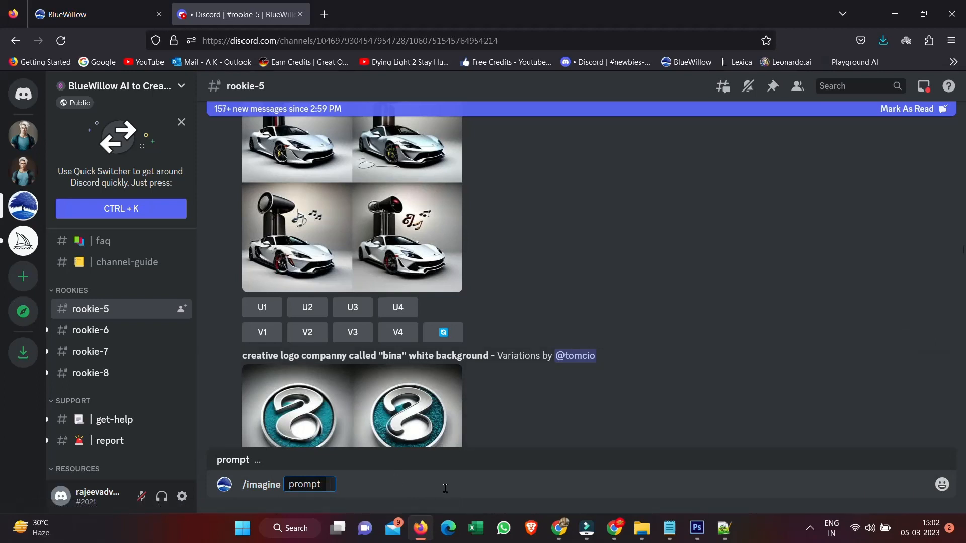
{"action": "type", "text": "fly"}
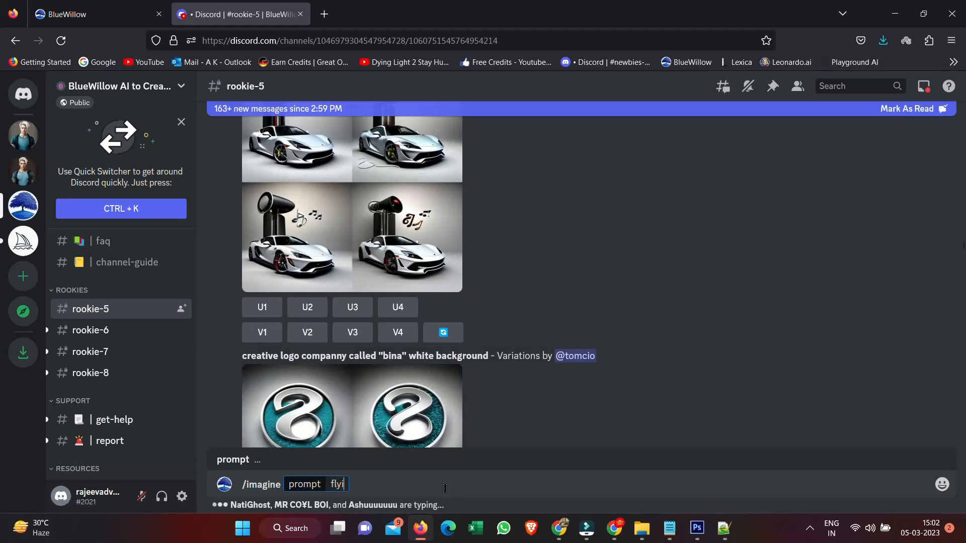
{"action": "type", "text": "ing"}
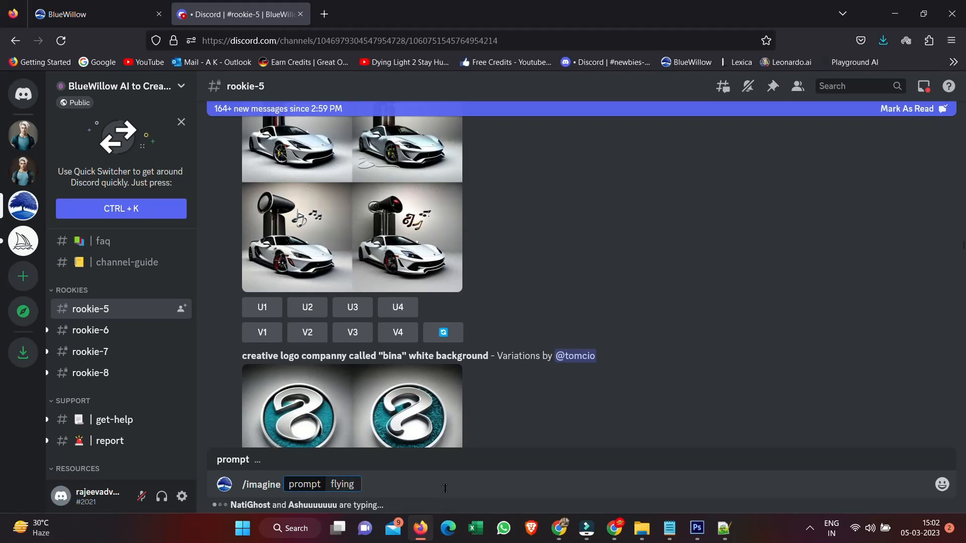
{"action": "type", "text": "car"}
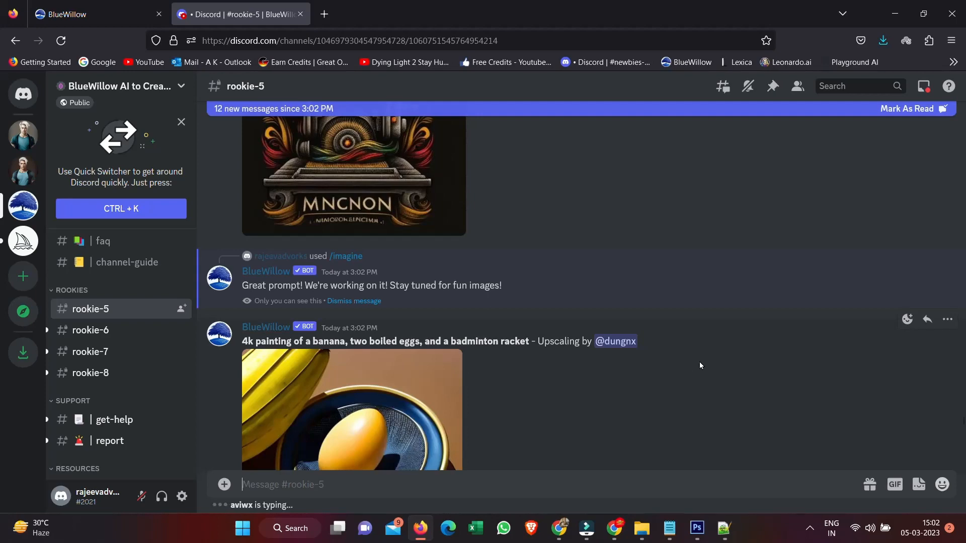
Step: Jump from the Mentions inbox to the flying cars grid in rookie-8
{"action": "scroll", "scroll_direction": "down", "scroll_amount": 3}
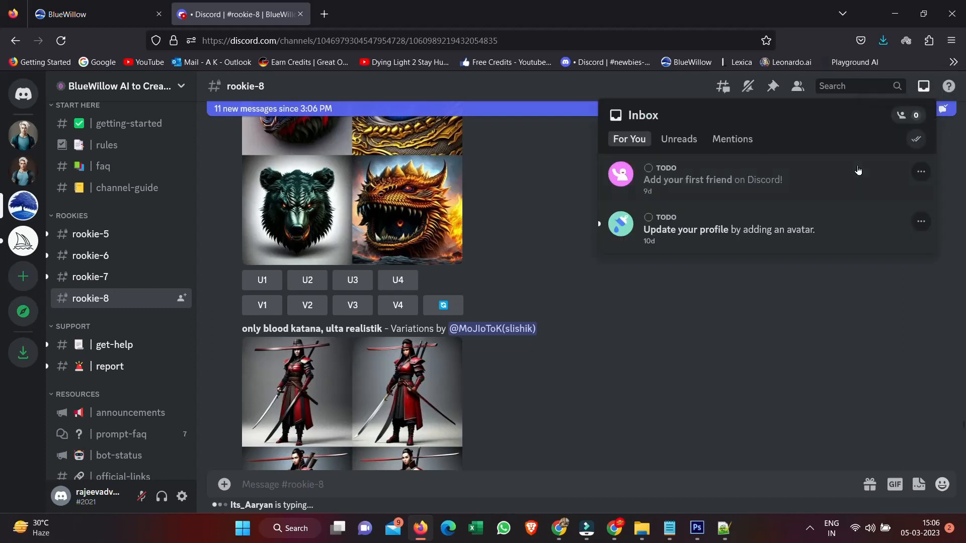
{"action": "left_click", "coordinate": [732, 138]}
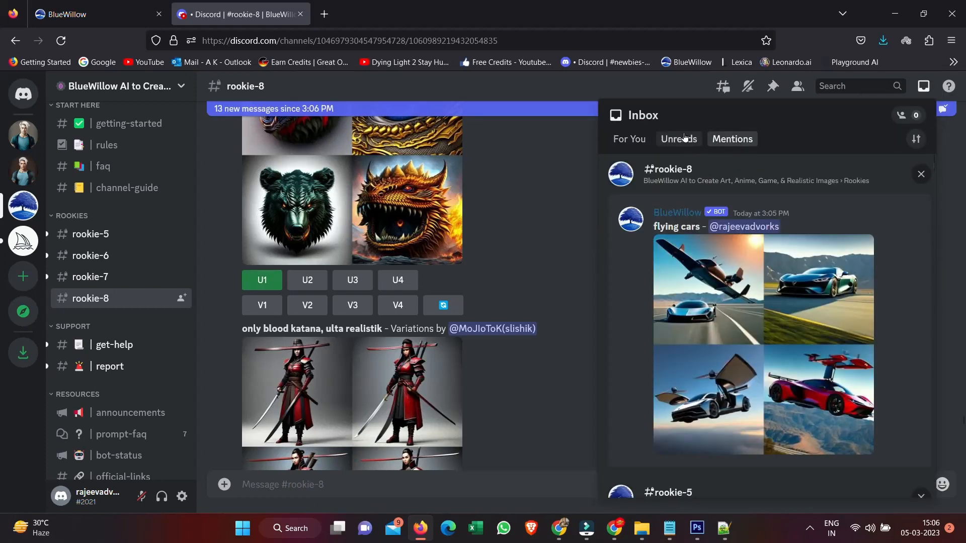
{"action": "mouse_move", "coordinate": [822, 326]}
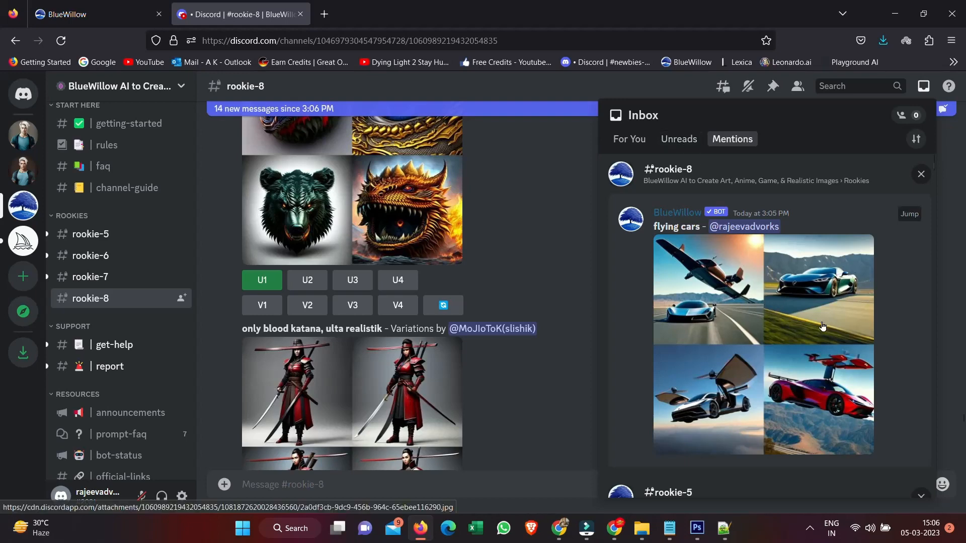
{"action": "mouse_move", "coordinate": [868, 333]}
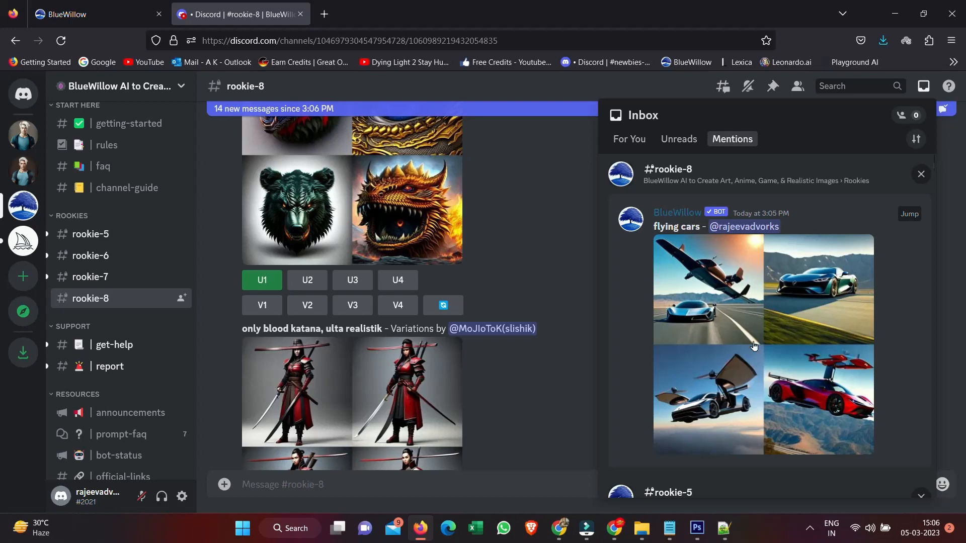
{"action": "left_click", "coordinate": [909, 213]}
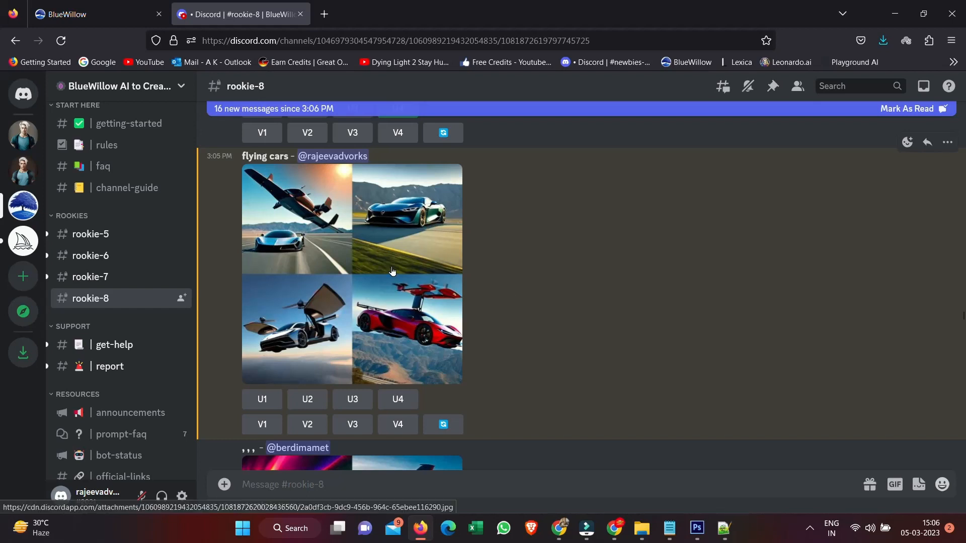
{"action": "mouse_move", "coordinate": [308, 238]}
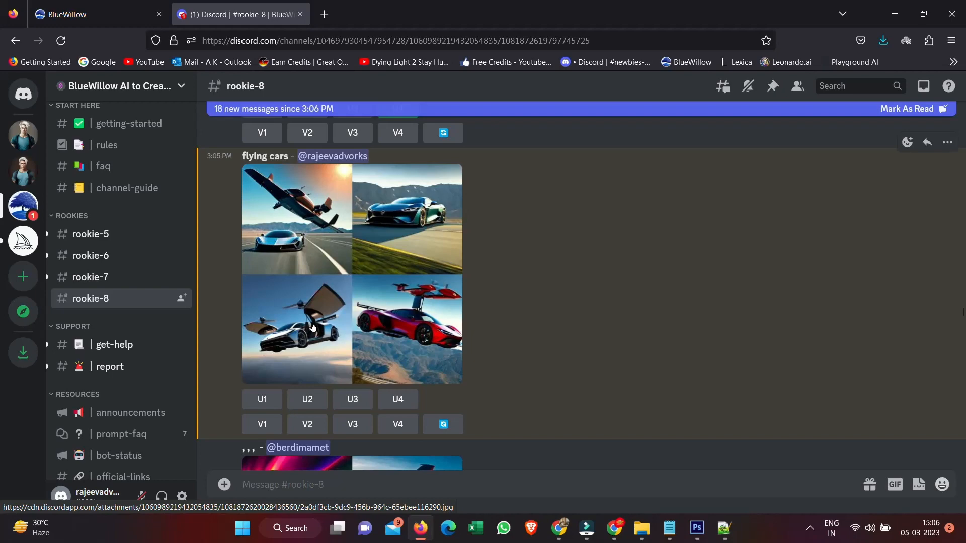
Step: View the flying cars grid full-size in a new tab, then return to rookie-8
{"action": "left_click", "coordinate": [313, 327]}
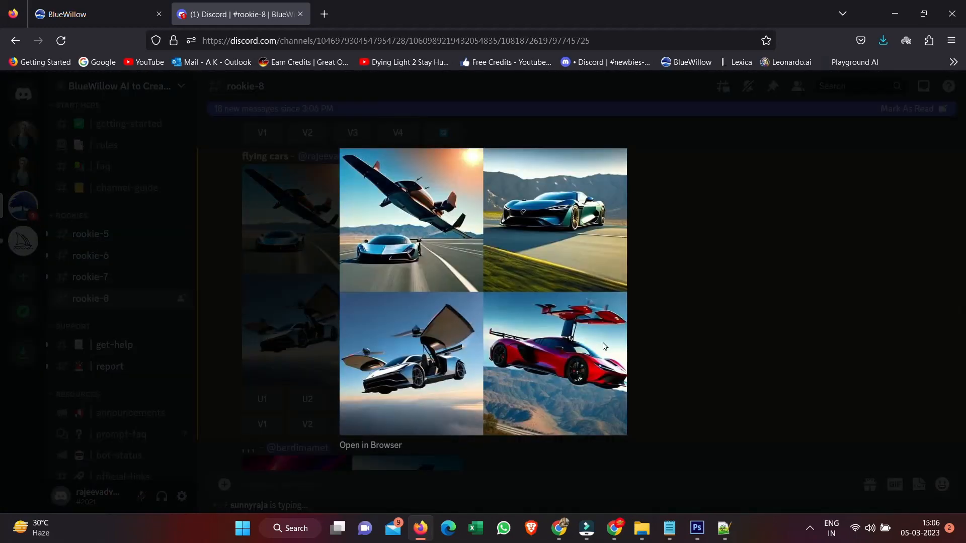
{"action": "left_click", "coordinate": [370, 445]}
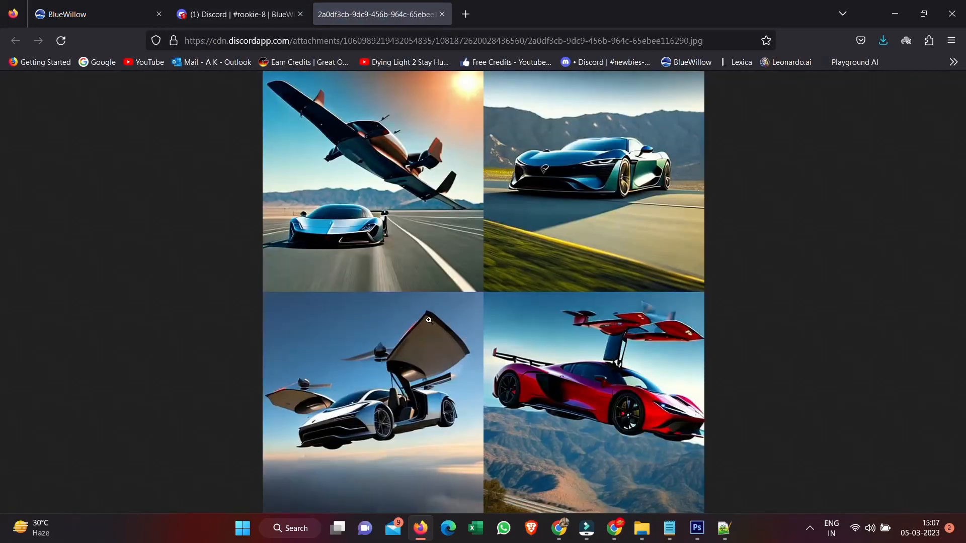
{"action": "mouse_move", "coordinate": [448, 407]}
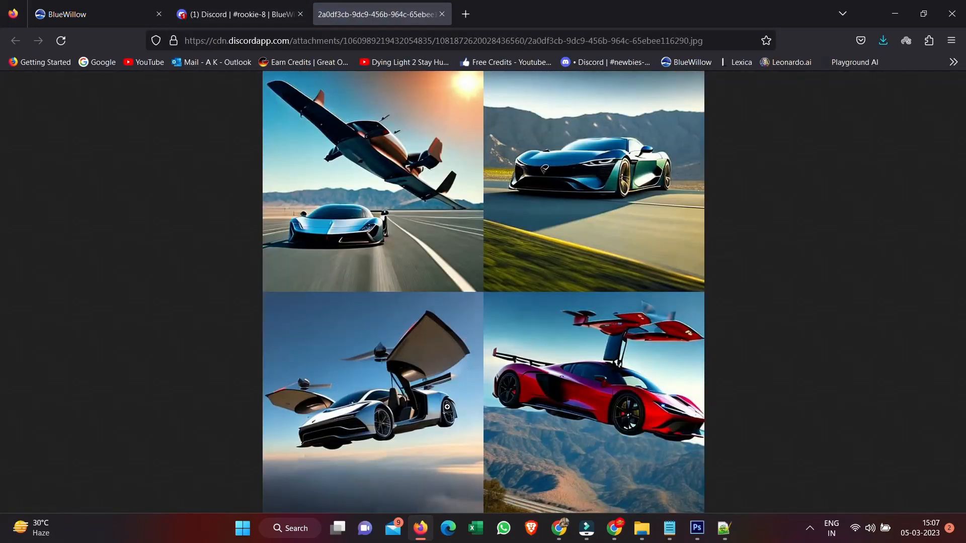
{"action": "mouse_move", "coordinate": [407, 364]}
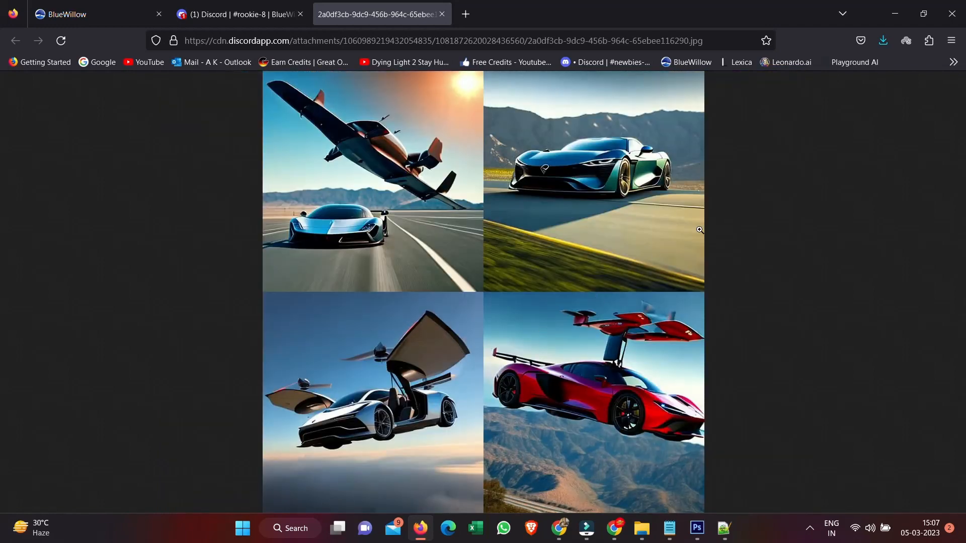
{"action": "left_click", "coordinate": [240, 14]}
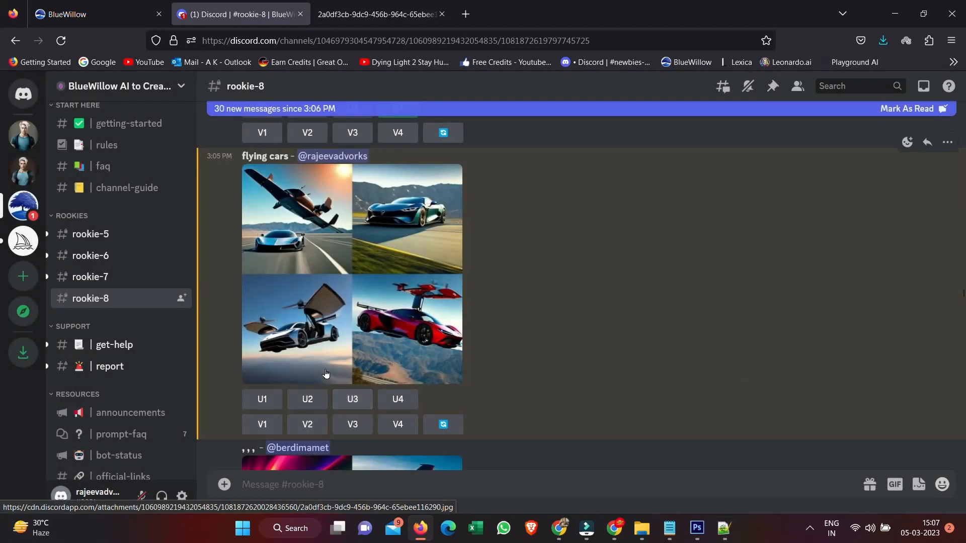
{"action": "mouse_move", "coordinate": [323, 386]}
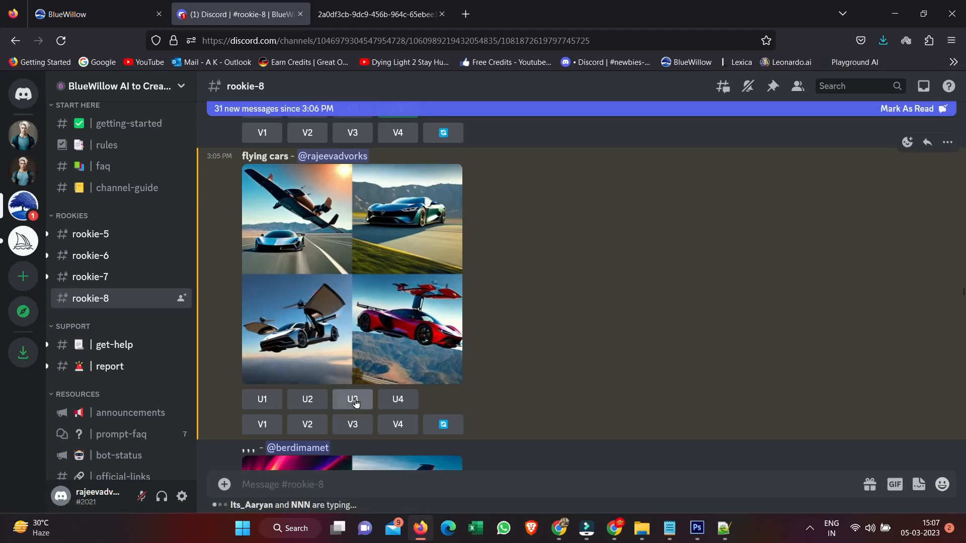
Step: Upscale the third flying cars image with U3 and scroll to newer posts
{"action": "left_click", "coordinate": [352, 399]}
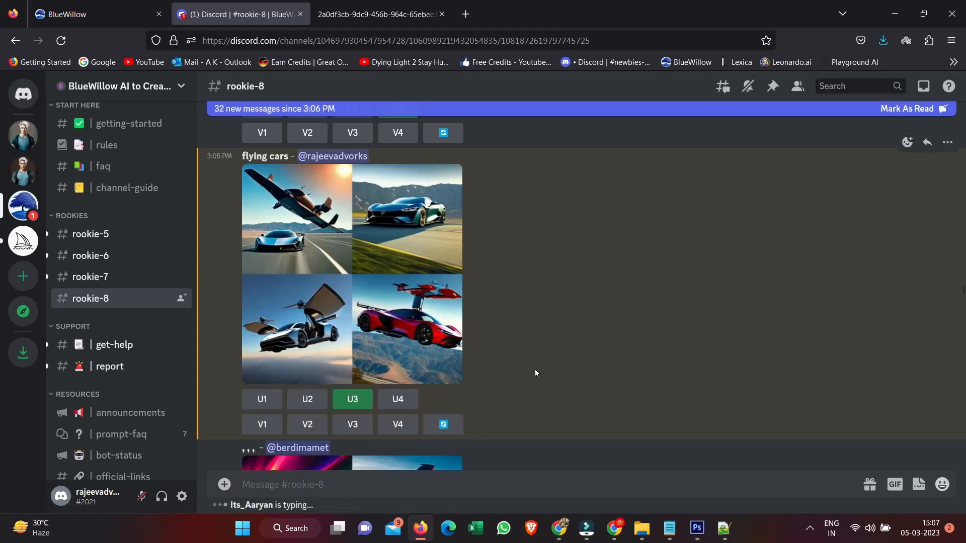
{"action": "scroll", "scroll_direction": "down", "scroll_amount": 3}
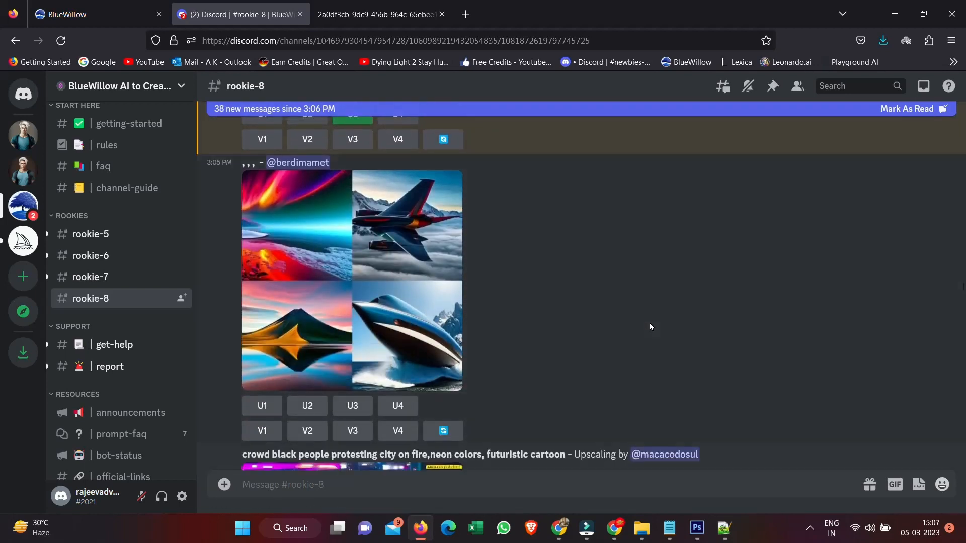
{"action": "scroll", "scroll_direction": "down", "scroll_amount": 3}
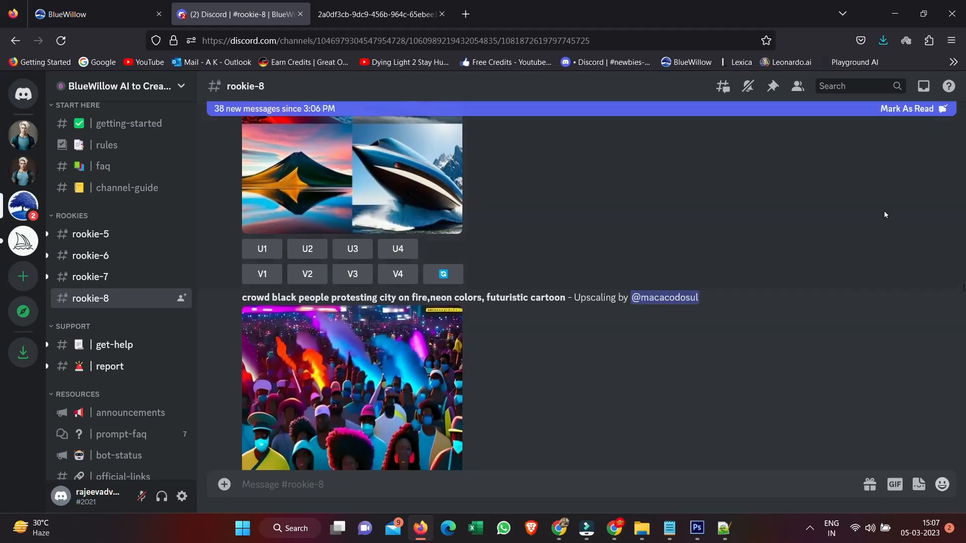
{"action": "mouse_move", "coordinate": [924, 85]}
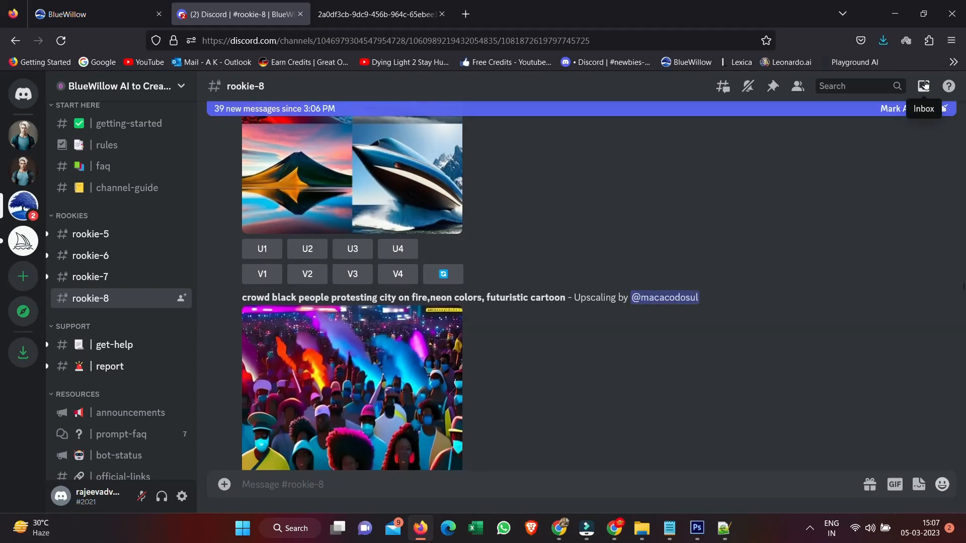
Step: Jump from Mentions to the earlier indian women grid in rookie-5
{"action": "left_click", "coordinate": [923, 85]}
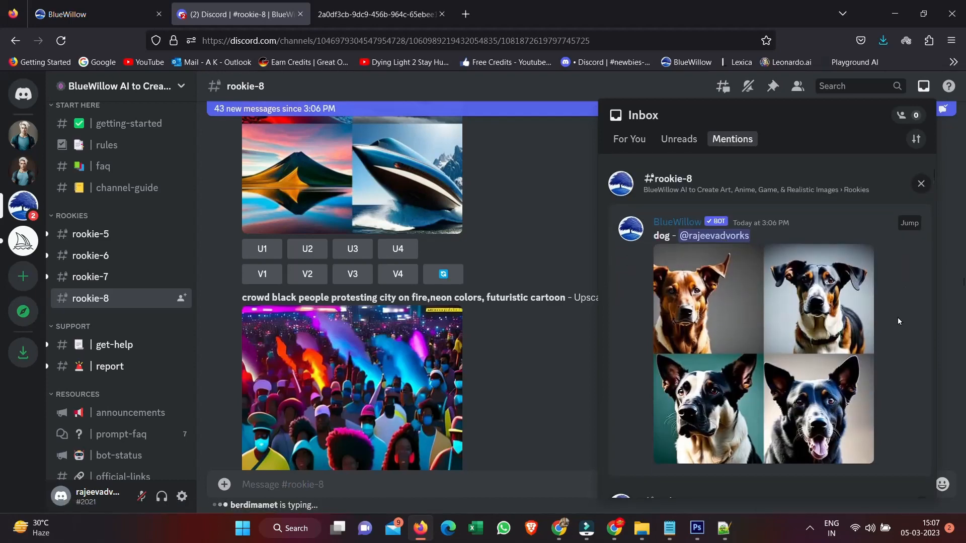
{"action": "mouse_move", "coordinate": [906, 324]}
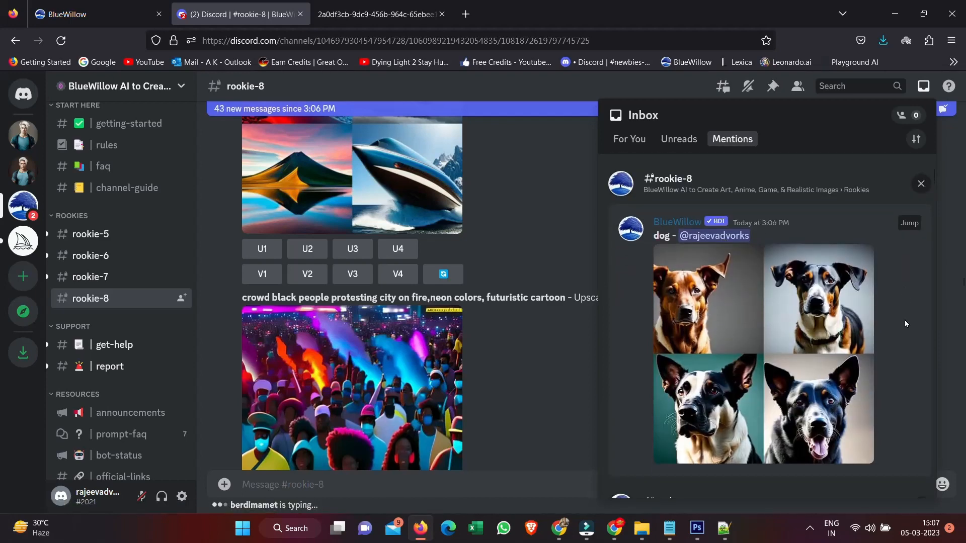
{"action": "scroll", "scroll_direction": "down", "scroll_amount": 3}
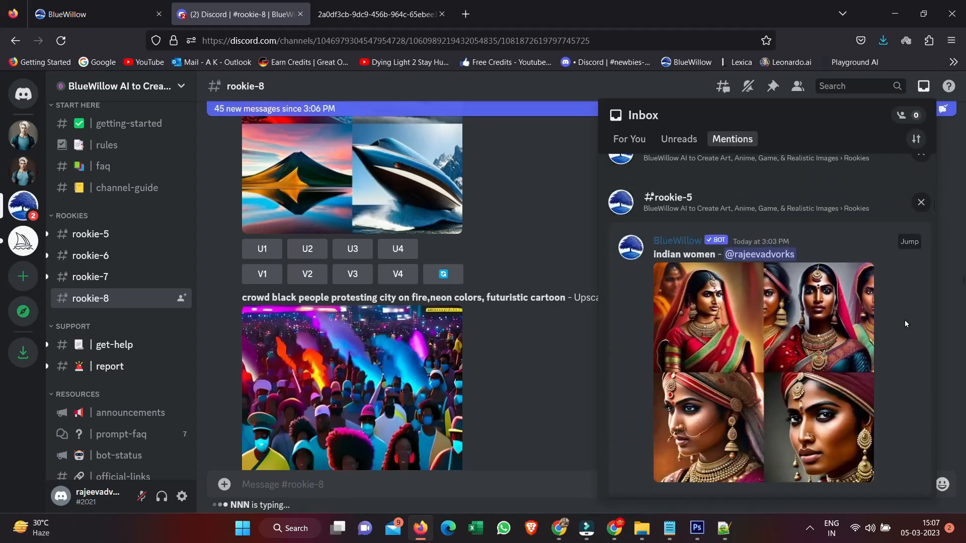
{"action": "scroll", "scroll_direction": "down", "scroll_amount": 3}
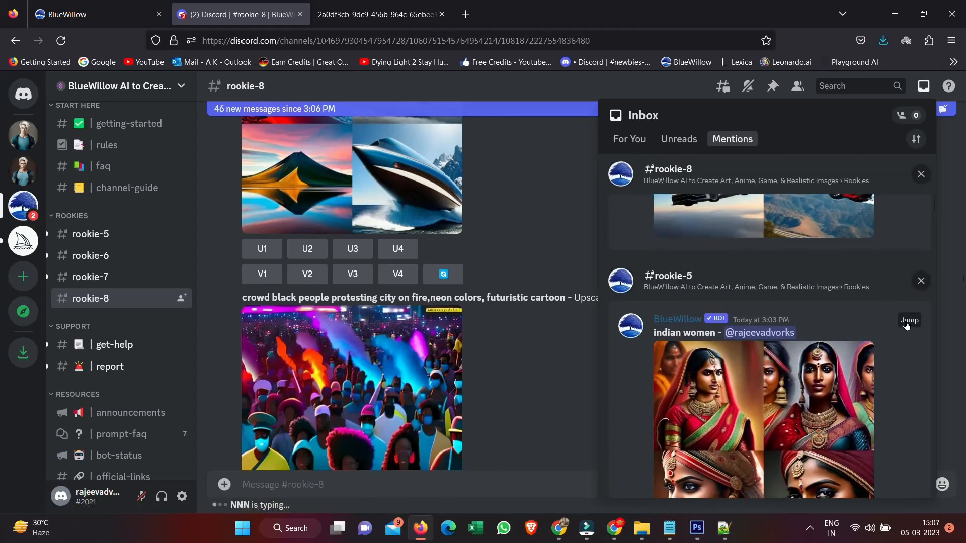
{"action": "left_click", "coordinate": [909, 320]}
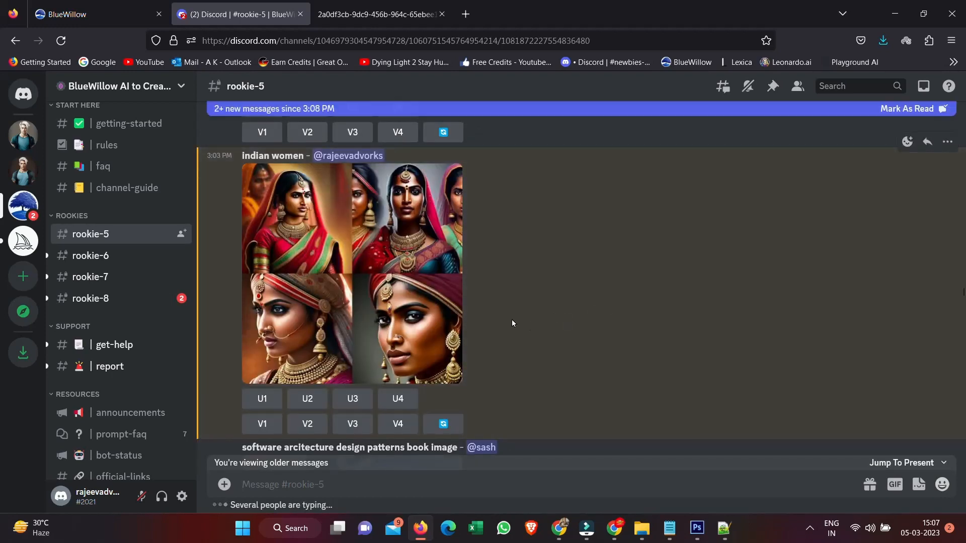
{"action": "mouse_move", "coordinate": [357, 310]}
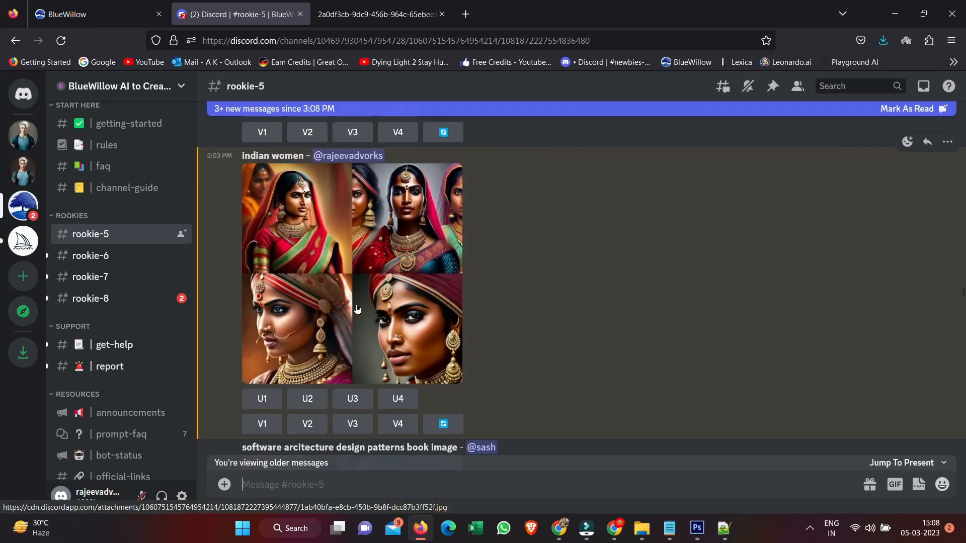
Step: View the indian women grid full-size in a new tab, then return to rookie-5
{"action": "left_click", "coordinate": [356, 309]}
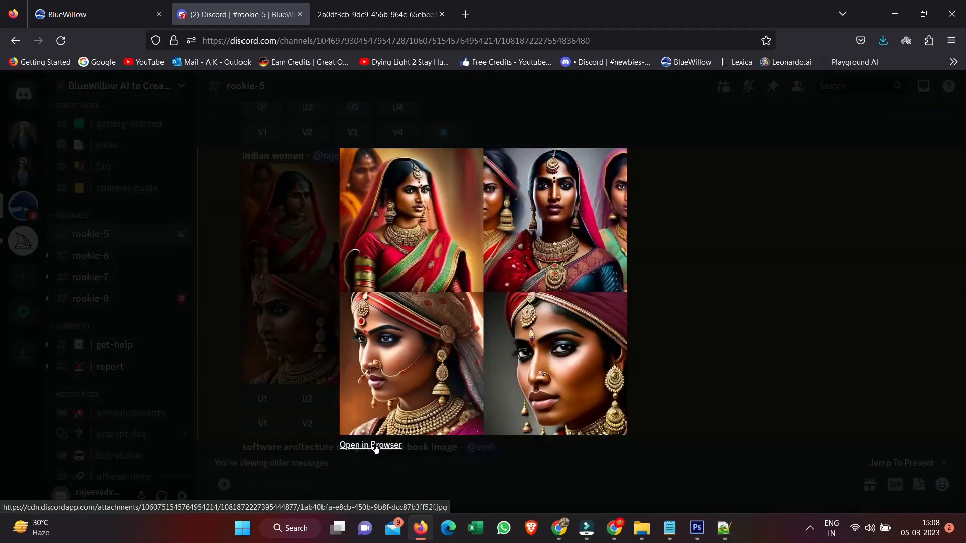
{"action": "left_click", "coordinate": [370, 445]}
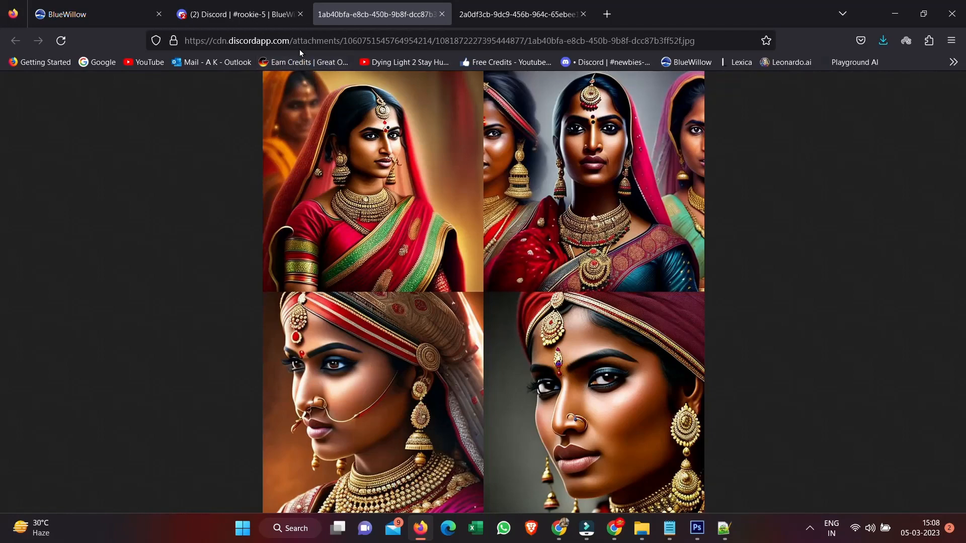
{"action": "left_click", "coordinate": [240, 14]}
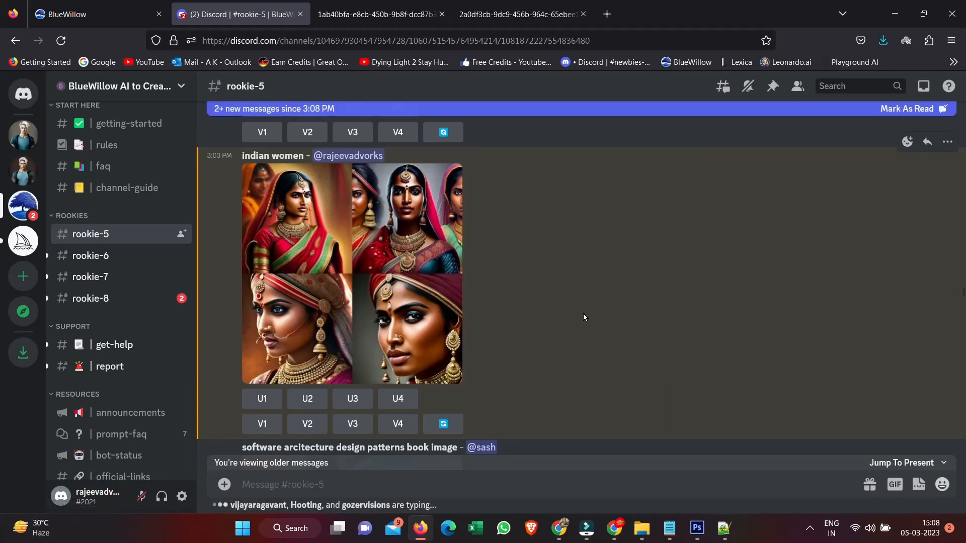
{"action": "mouse_move", "coordinate": [574, 332]}
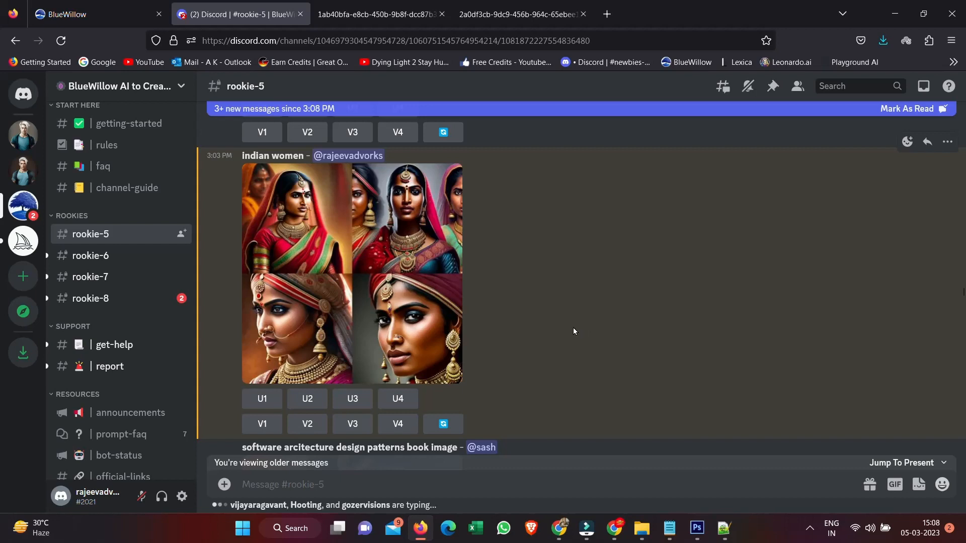
{"action": "scroll", "scroll_direction": "down", "scroll_amount": 3}
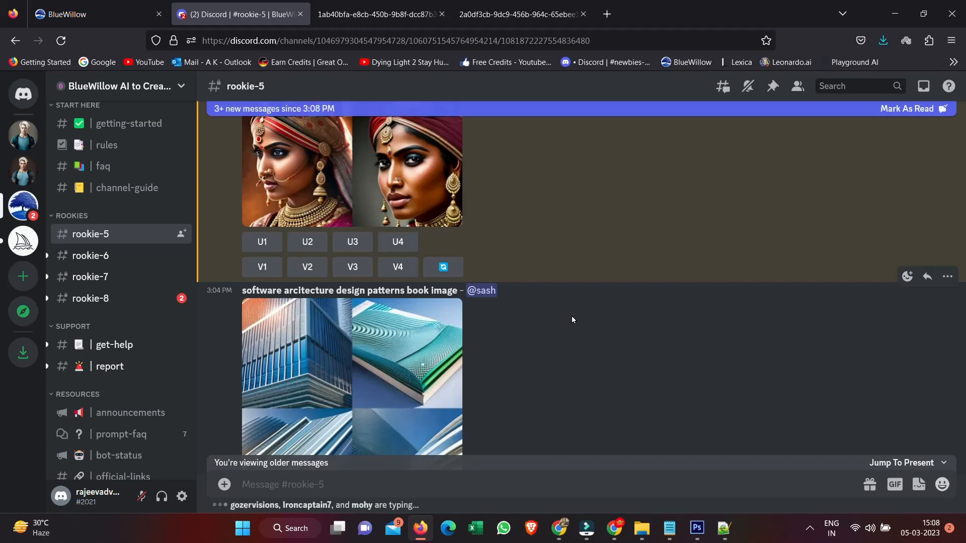
{"action": "mouse_move", "coordinate": [588, 426]}
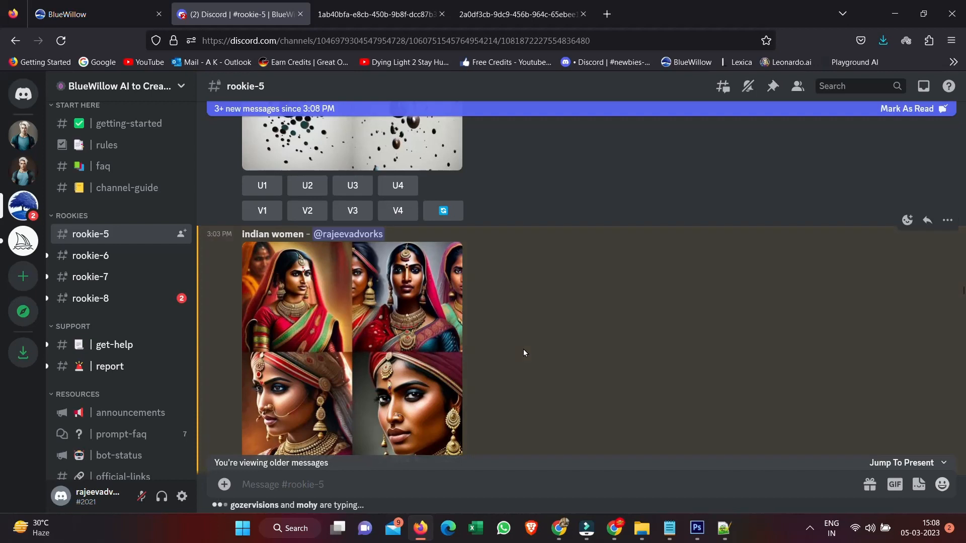
{"action": "scroll", "scroll_direction": "down", "scroll_amount": 3}
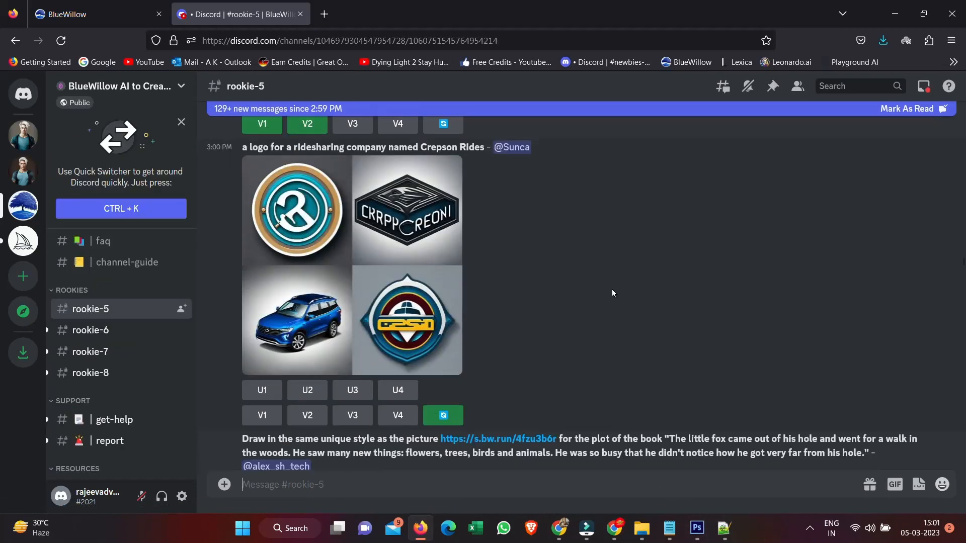
{"action": "scroll", "scroll_direction": "down", "scroll_amount": 3}
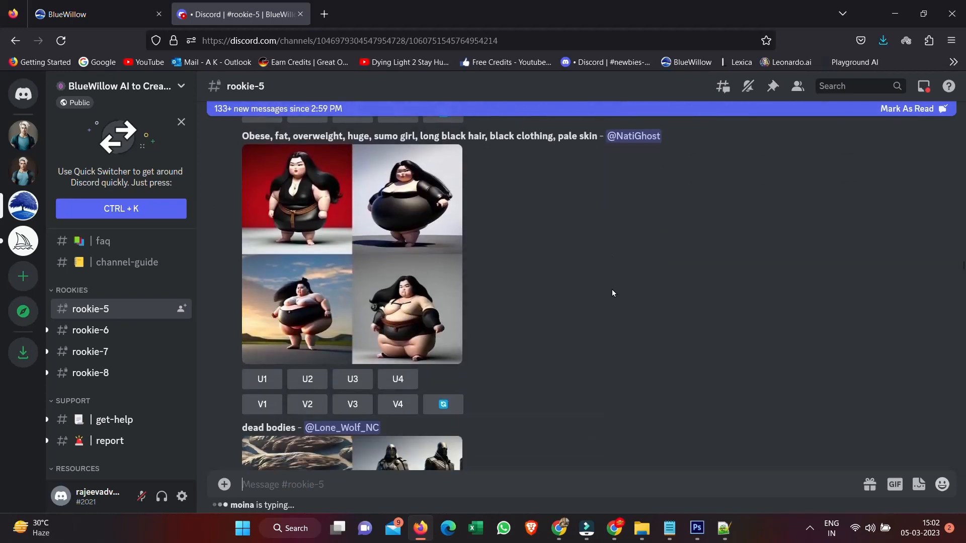
{"action": "scroll", "scroll_direction": "down", "scroll_amount": 3}
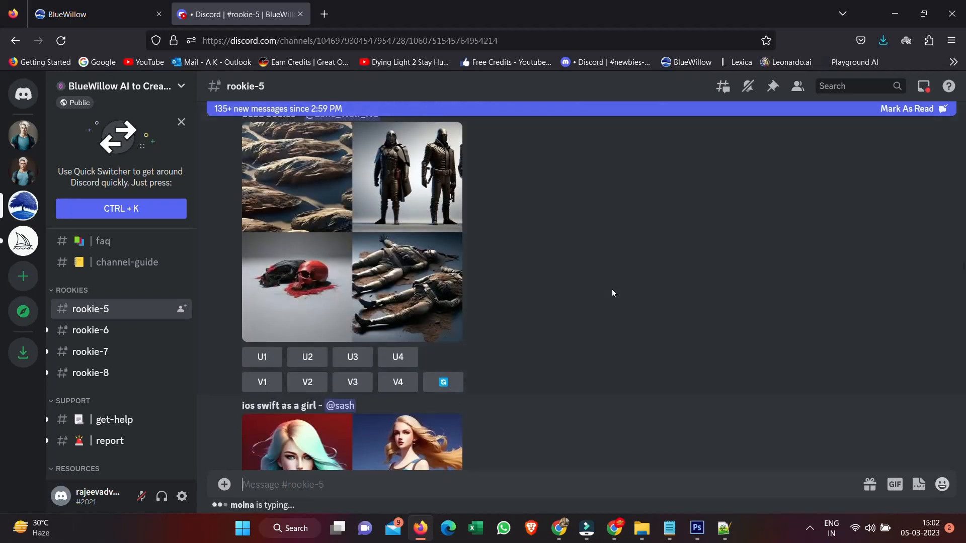
{"action": "scroll", "scroll_direction": "down", "scroll_amount": 3}
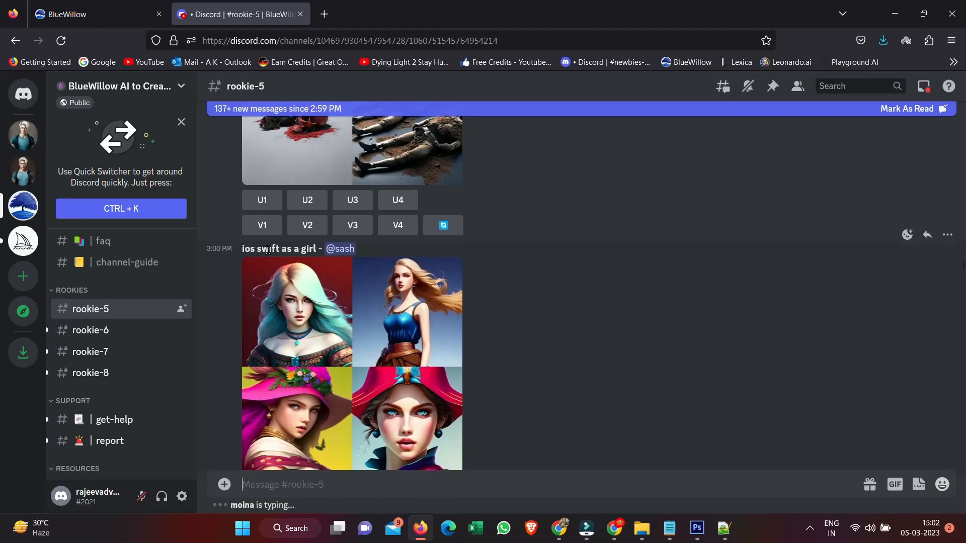
{"action": "scroll", "scroll_direction": "down", "scroll_amount": 3}
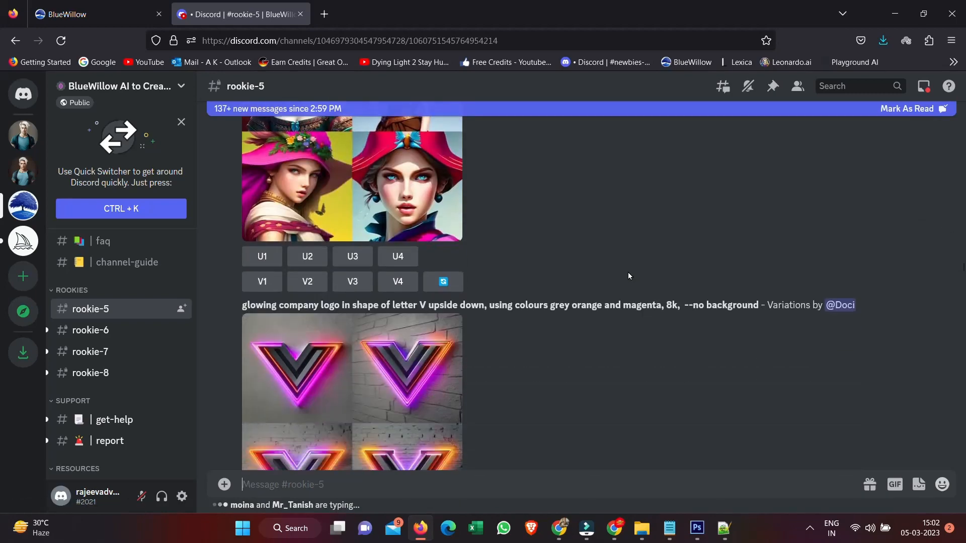